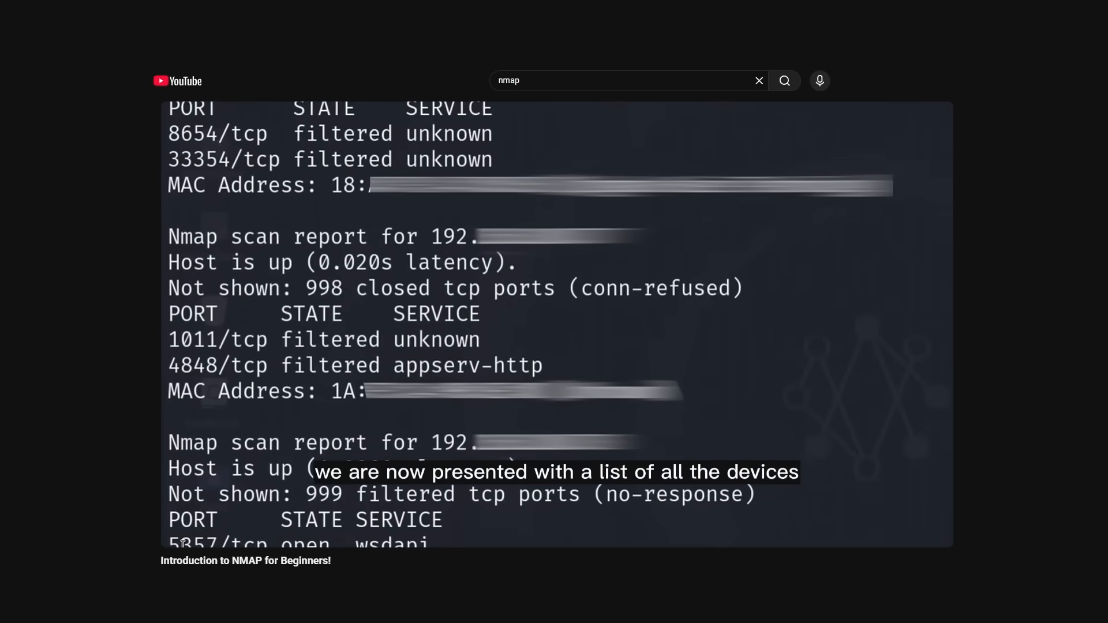
Run an nmap SYN scan of 127.0.0.1 and a default nmap scan of google.com.
scroll(down, 3)
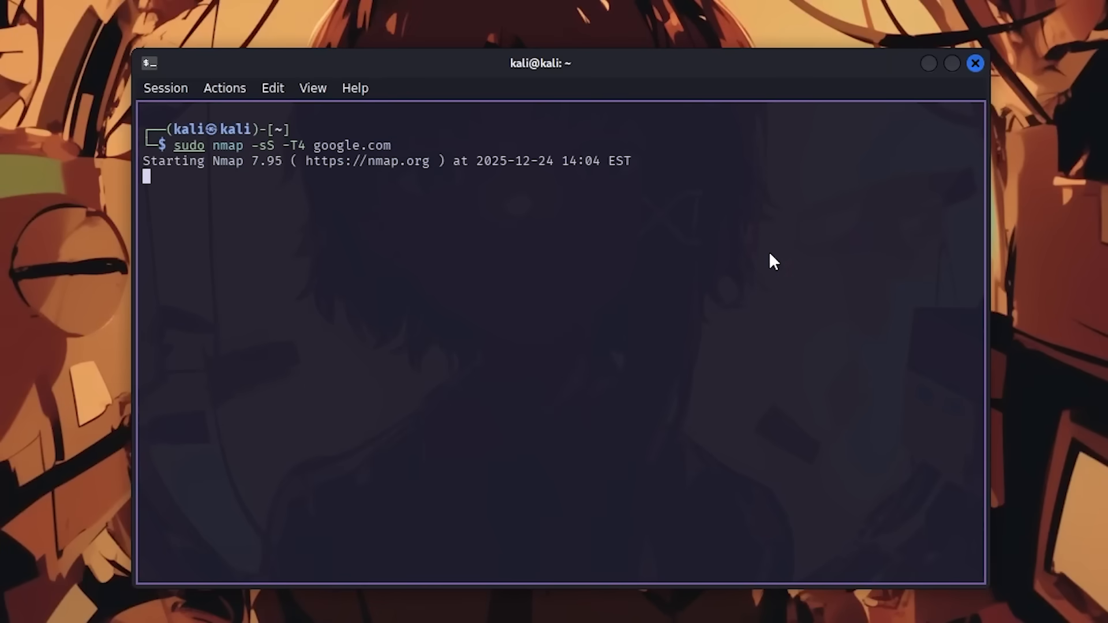
mouse_move(737, 225)
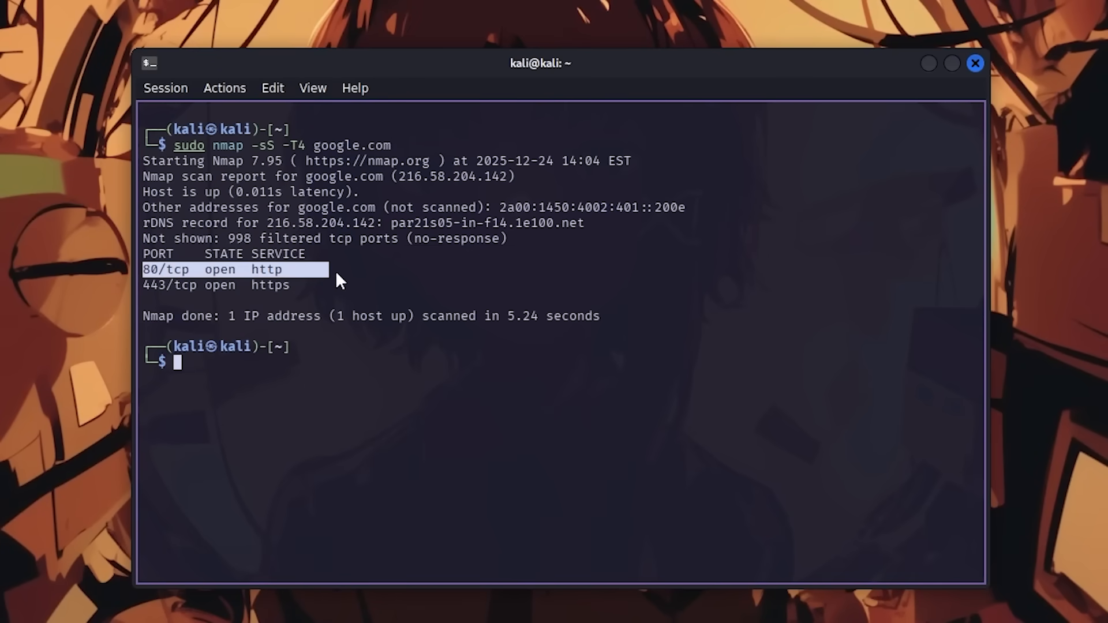
text(nmap -sS 127.0.0.1)
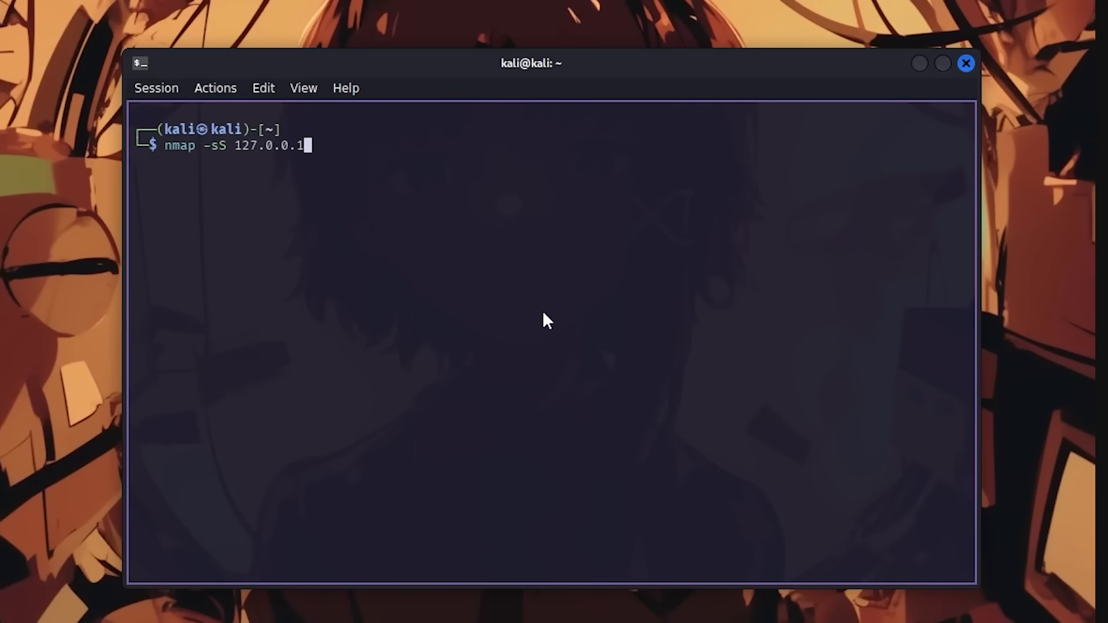
key(Return)
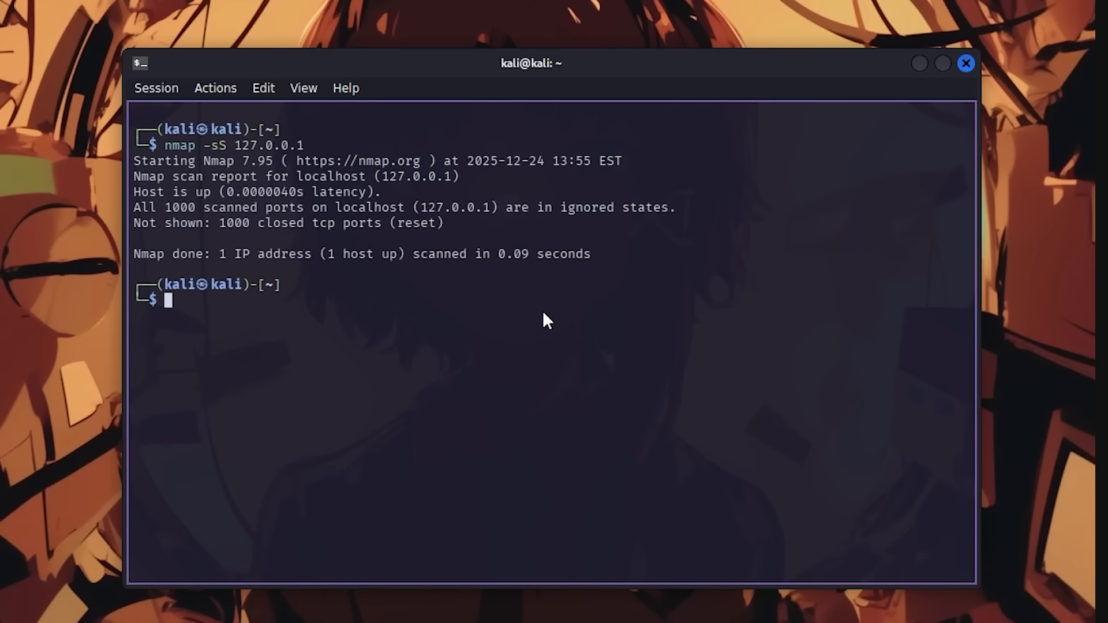
text(nmap google.com)
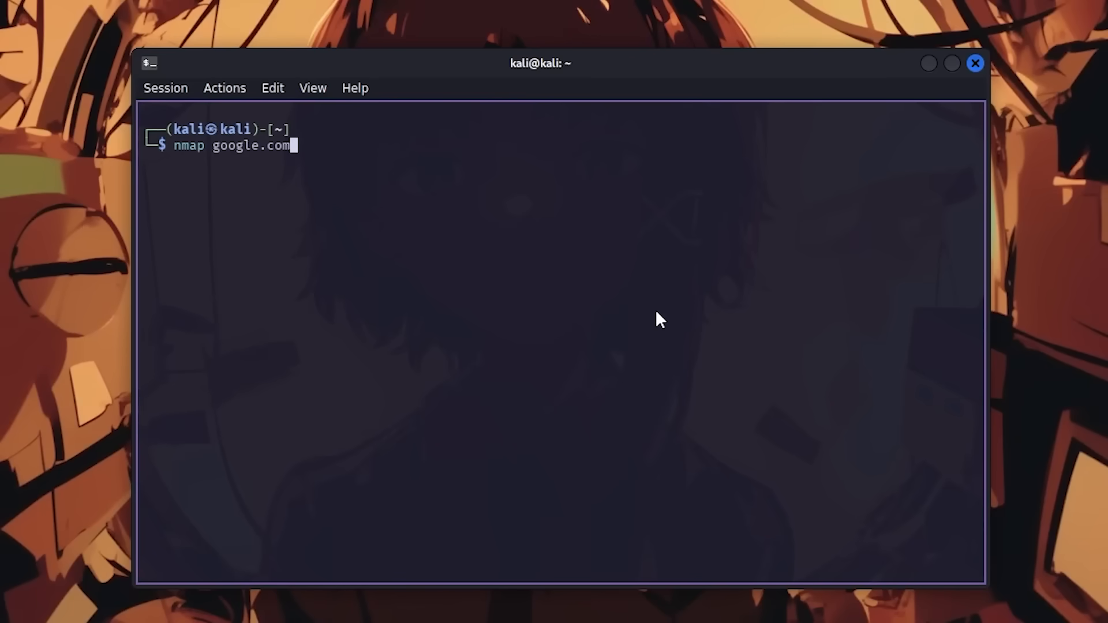
key(Return)
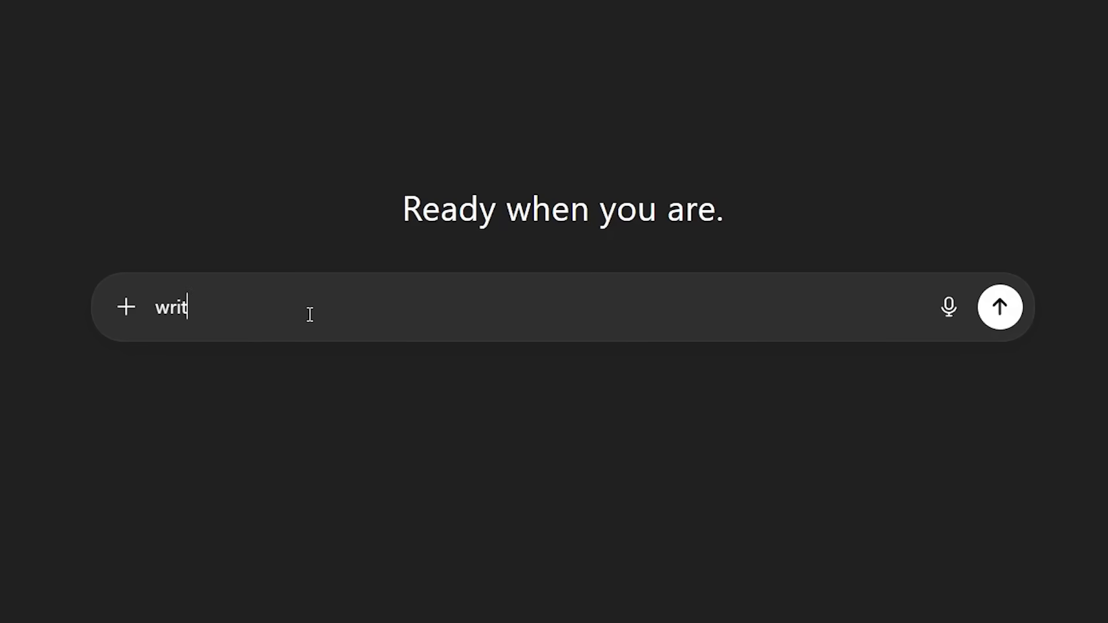
Ask ChatGPT to 'write me a python script that scans subdomains from a file using nmap -sS'.
text(e me a py)
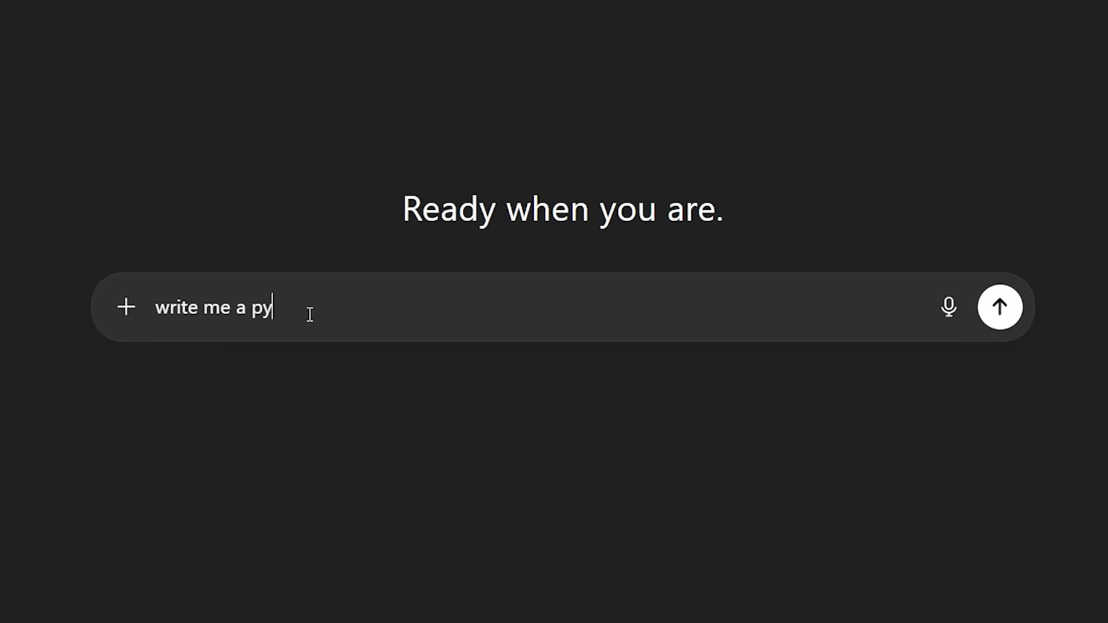
text(thon script)
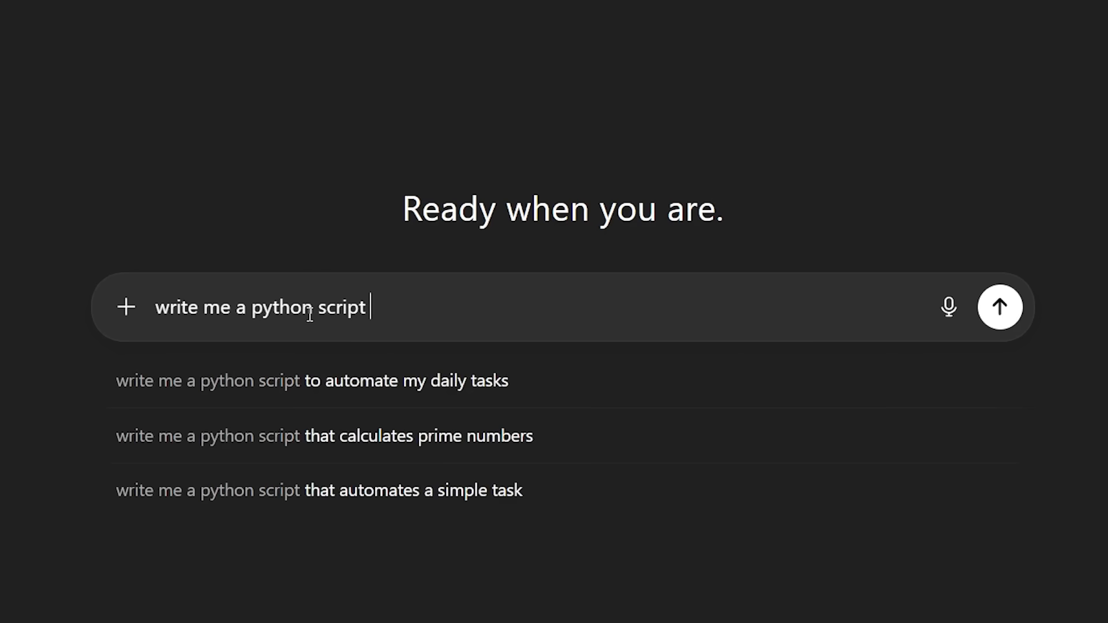
text(that sca)
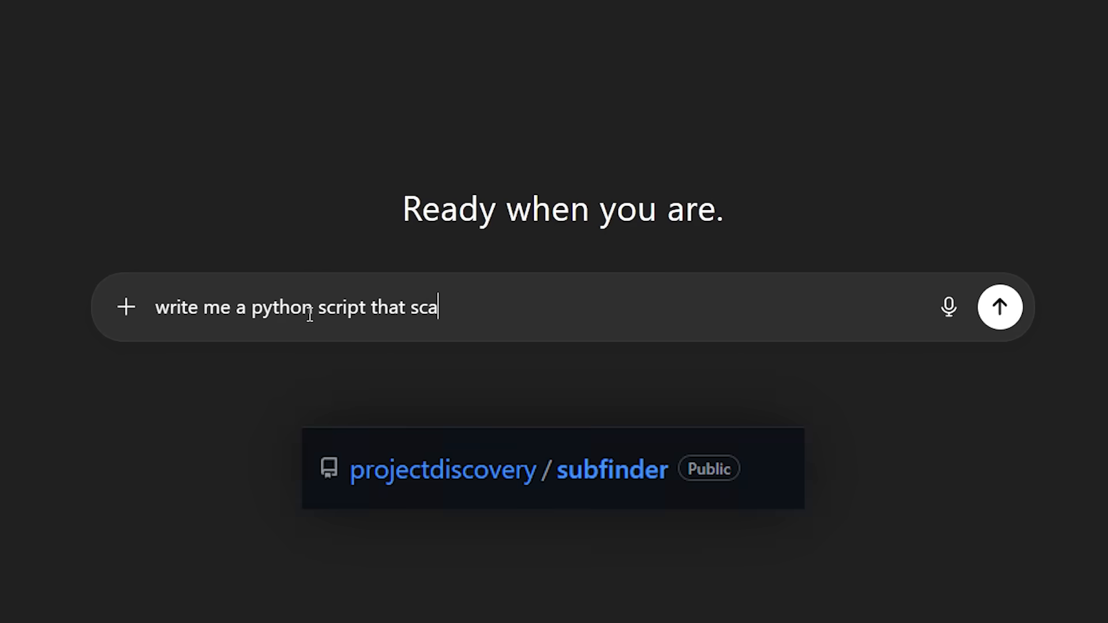
text(ns subdom)
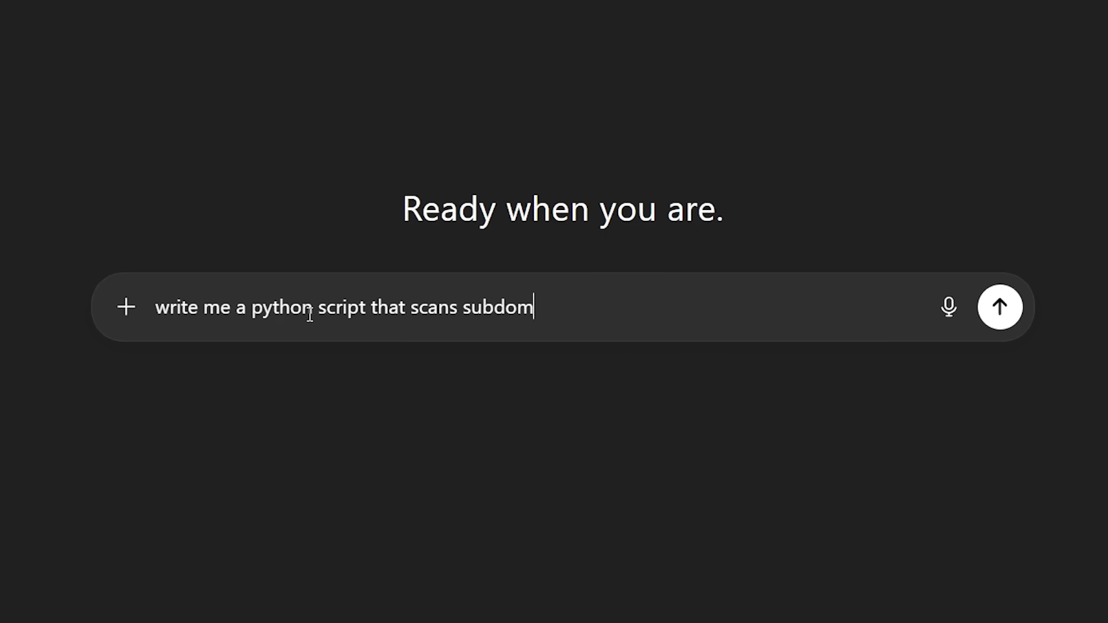
text(ains from a)
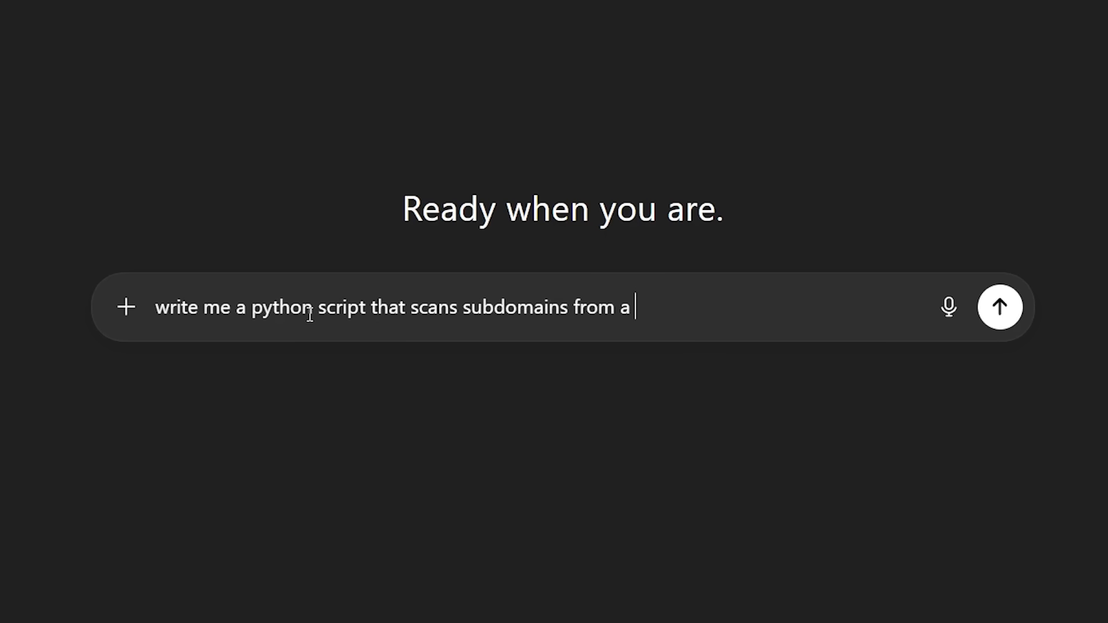
text(file u)
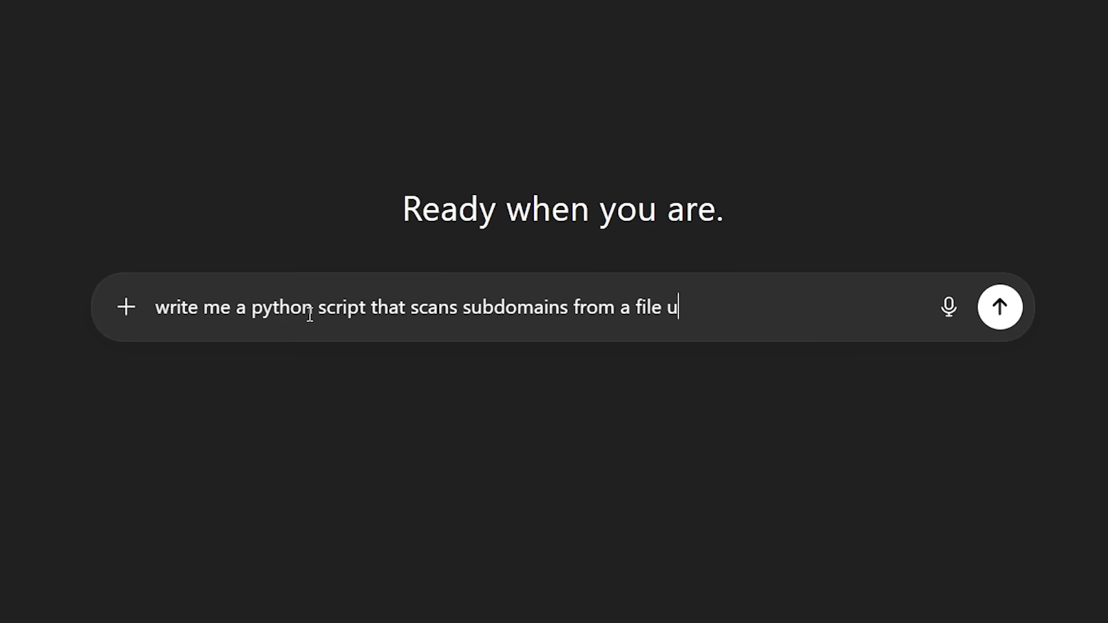
text(sing nmap)
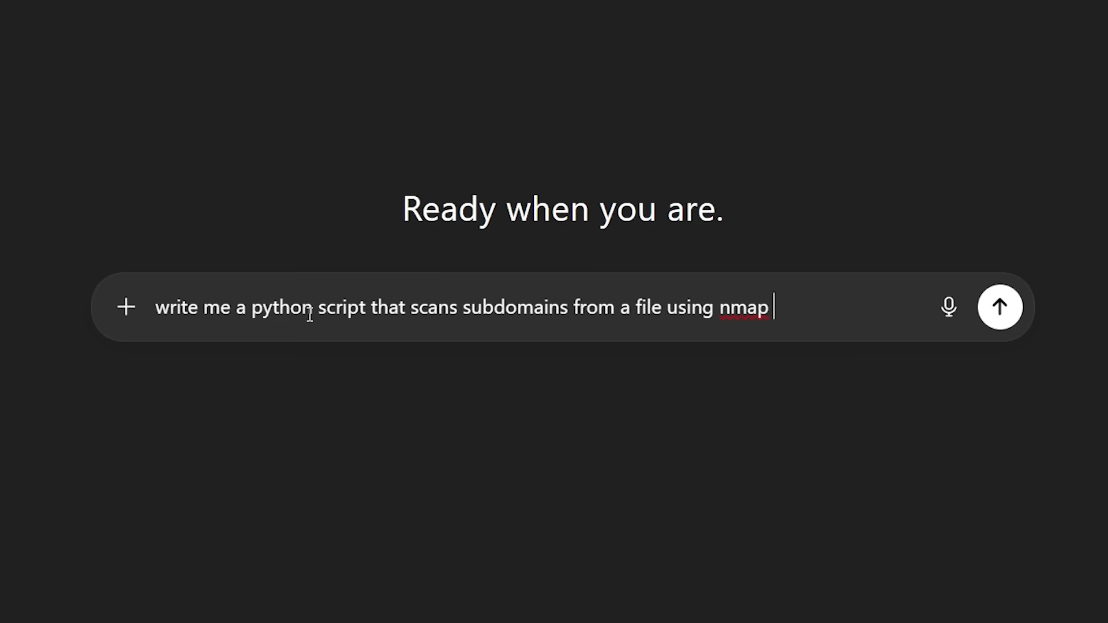
text(-sS)
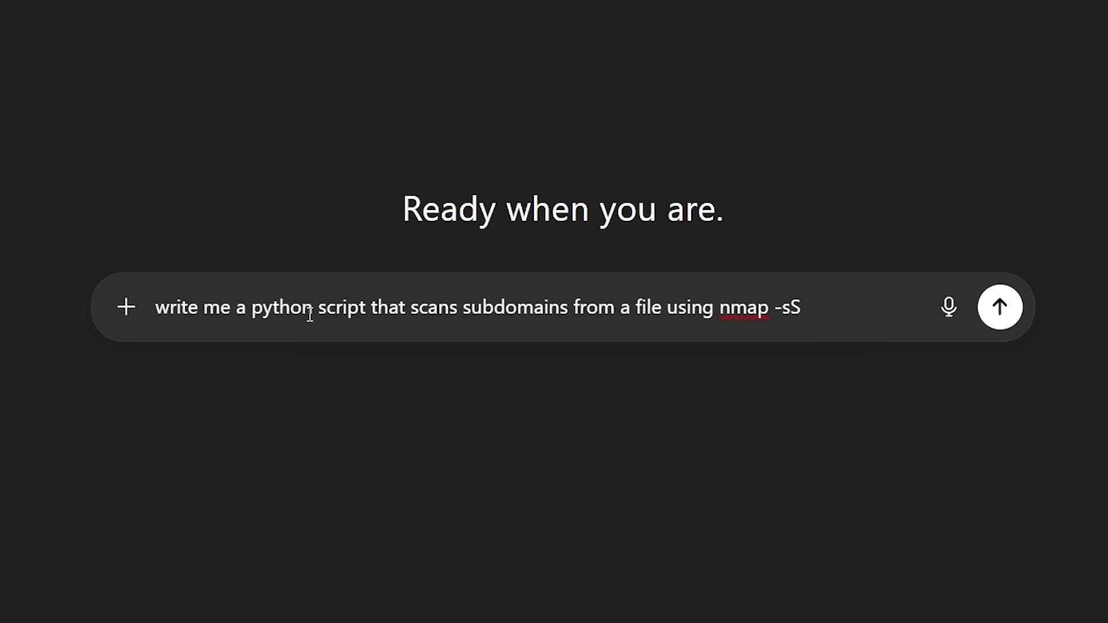
click(999, 307)
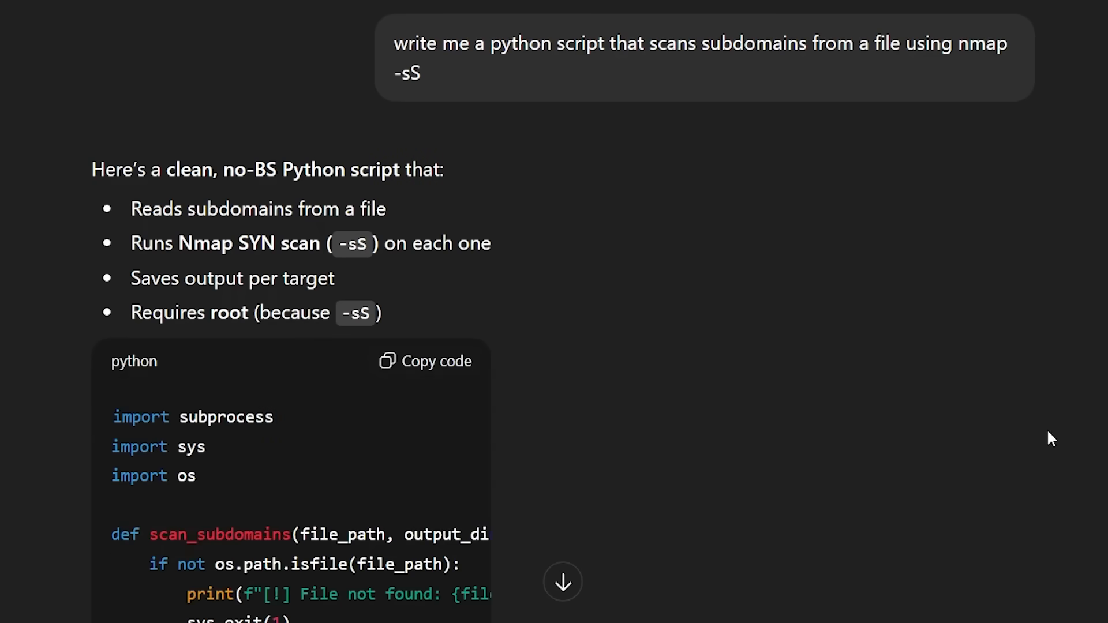
Read down through the returned Python nmap subdomain-scanning script.
scroll(down, 3)
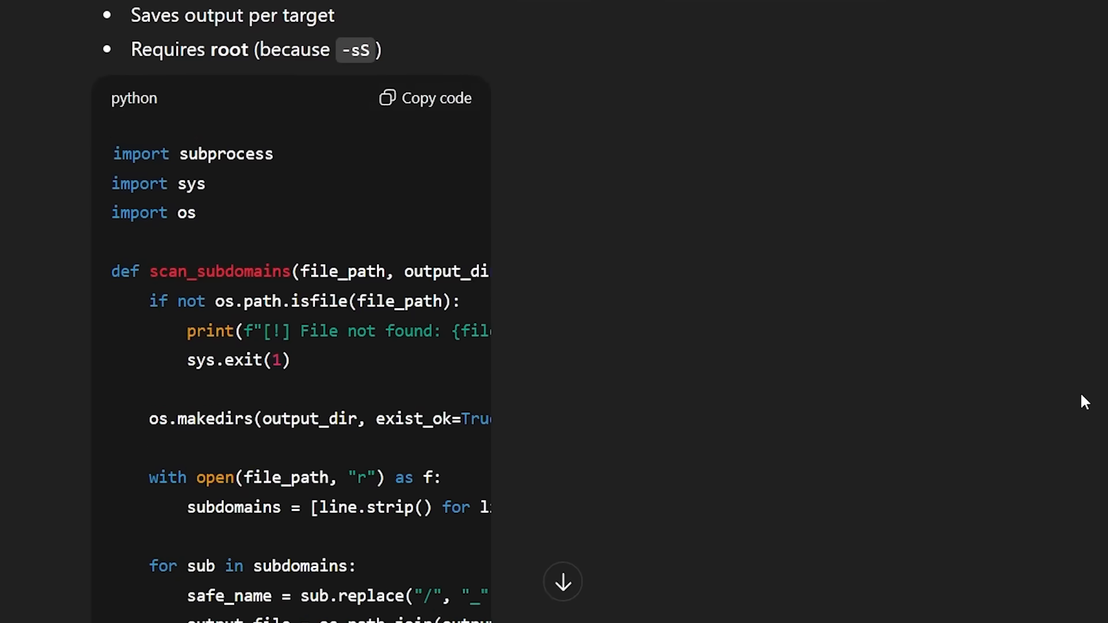
scroll(down, 3)
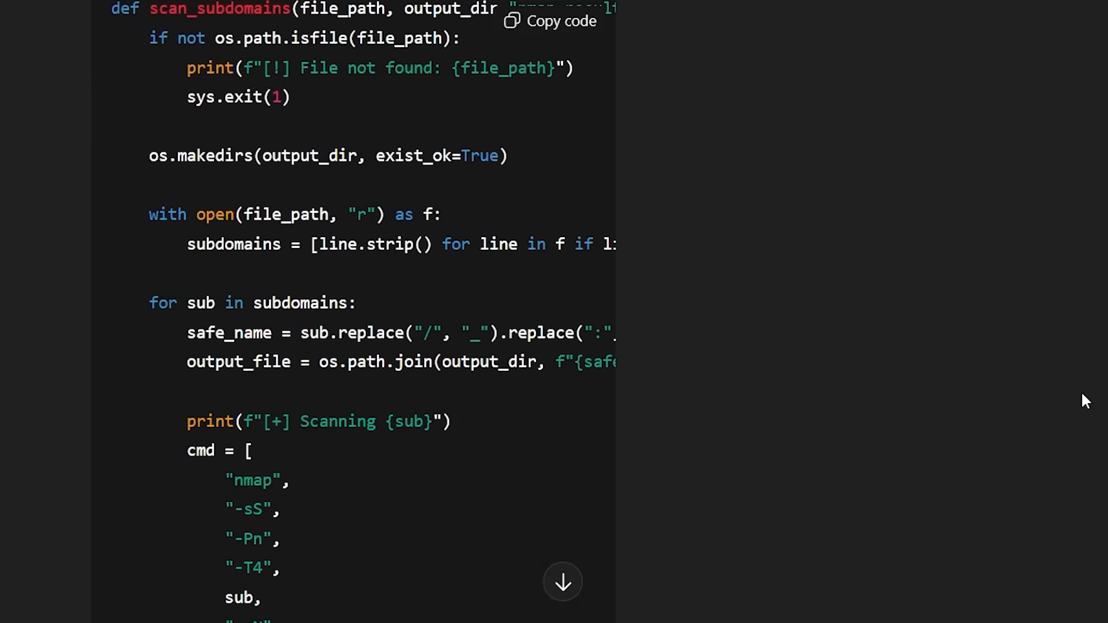
scroll(down, 3)
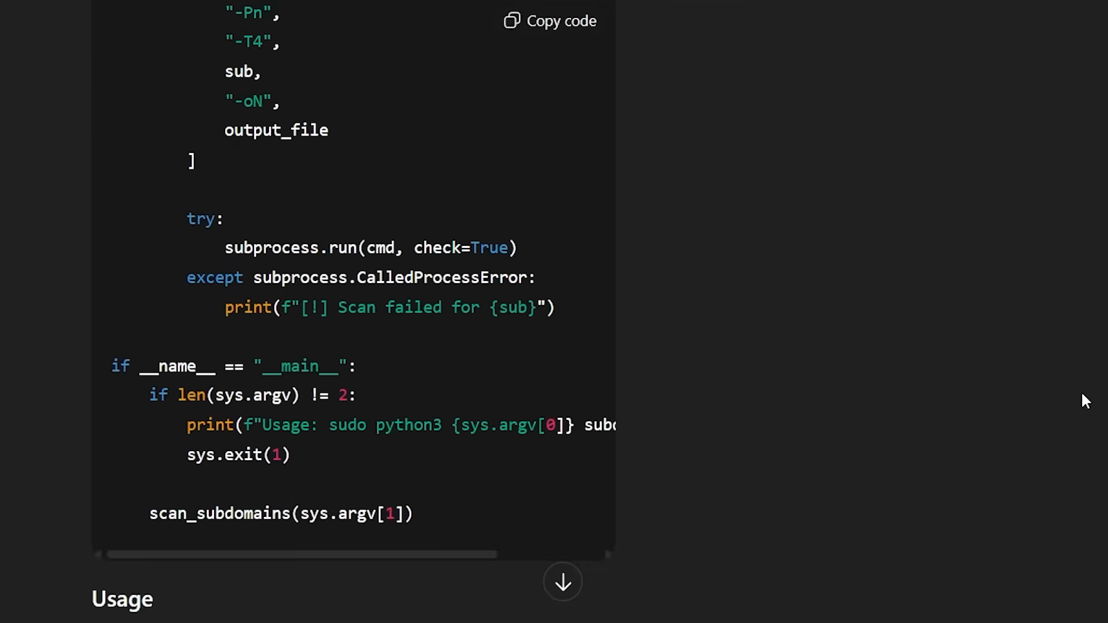
scroll(down, 3)
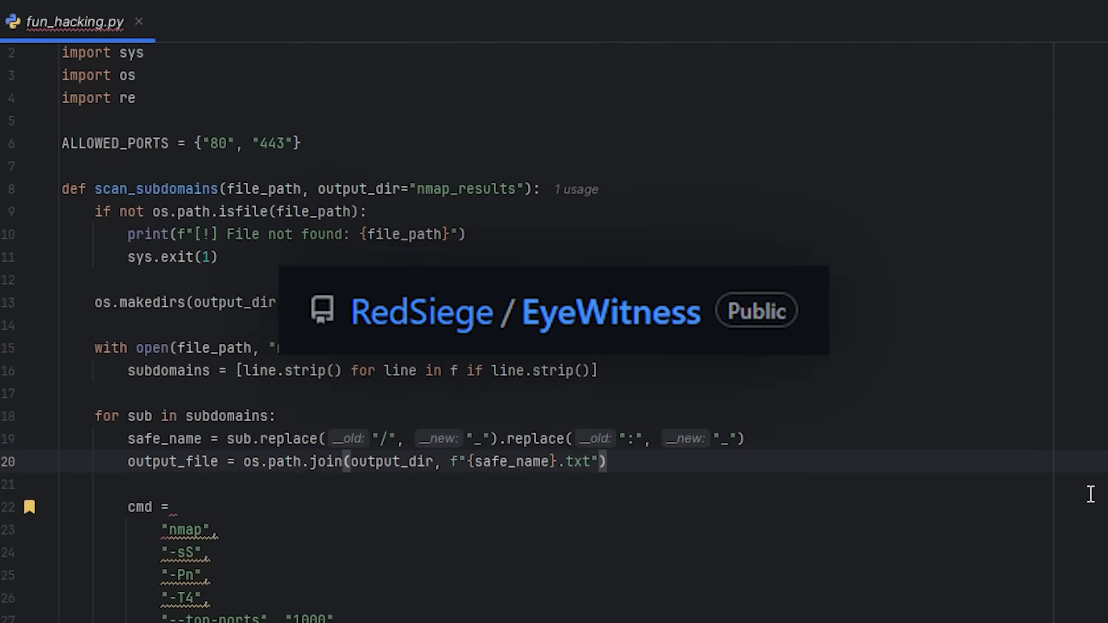
scroll(down, 3)
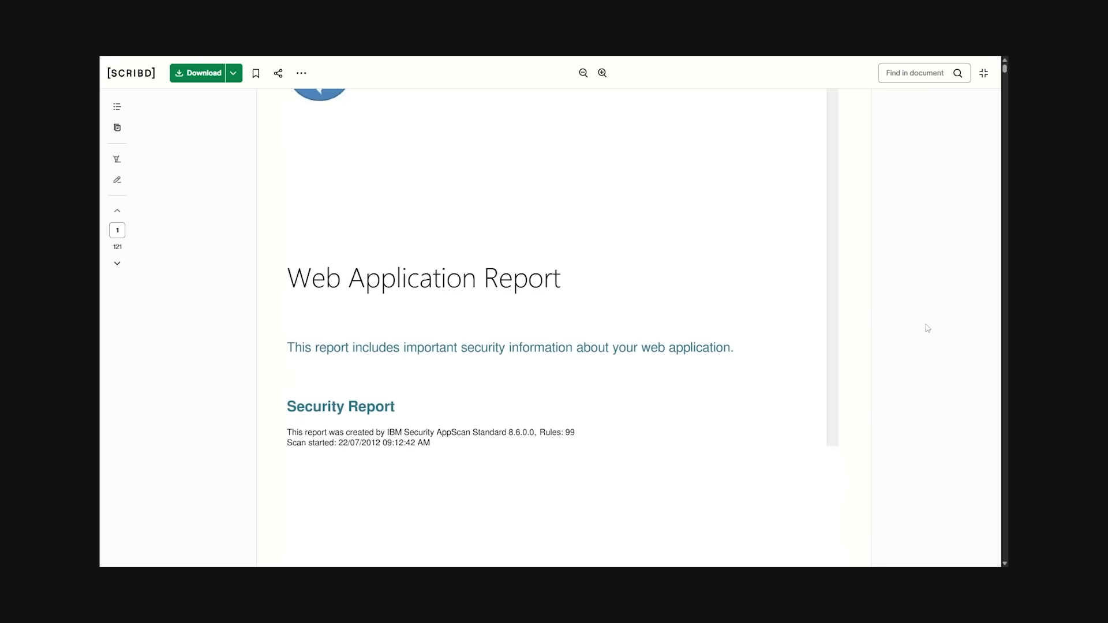
Scroll the Web Application Report from its title page down to the Fix Recommendations table.
scroll(down, 3)
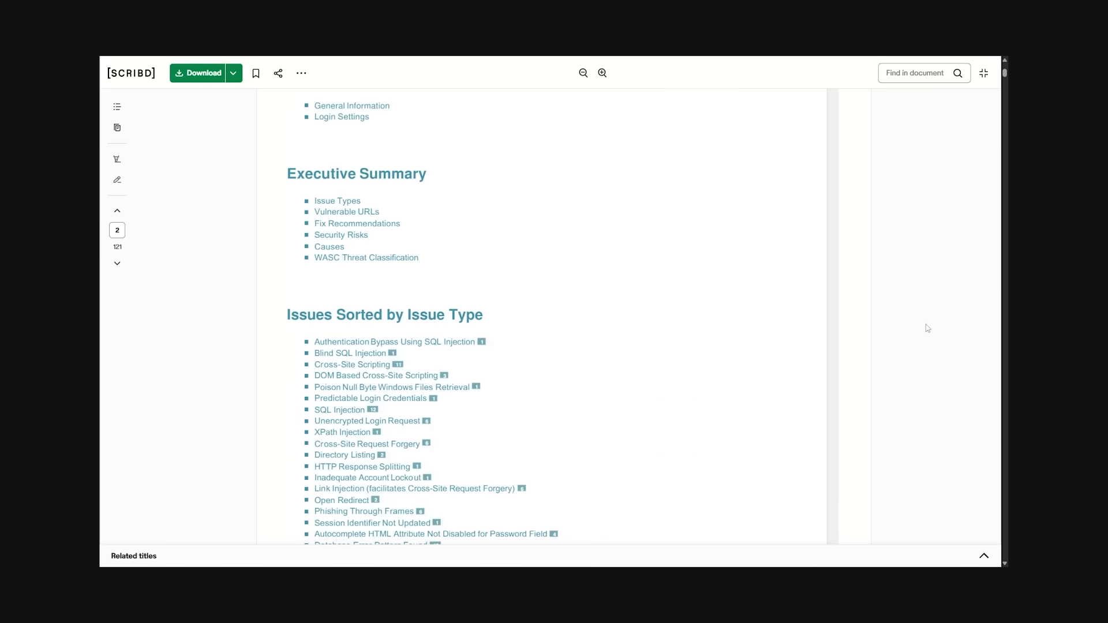
scroll(down, 3)
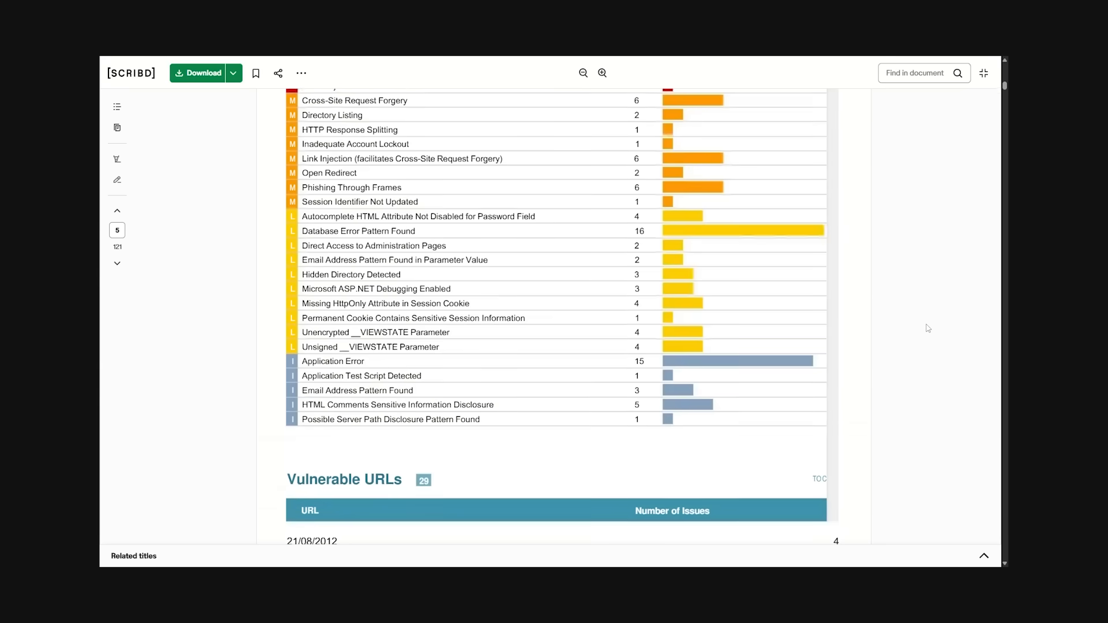
scroll(down, 3)
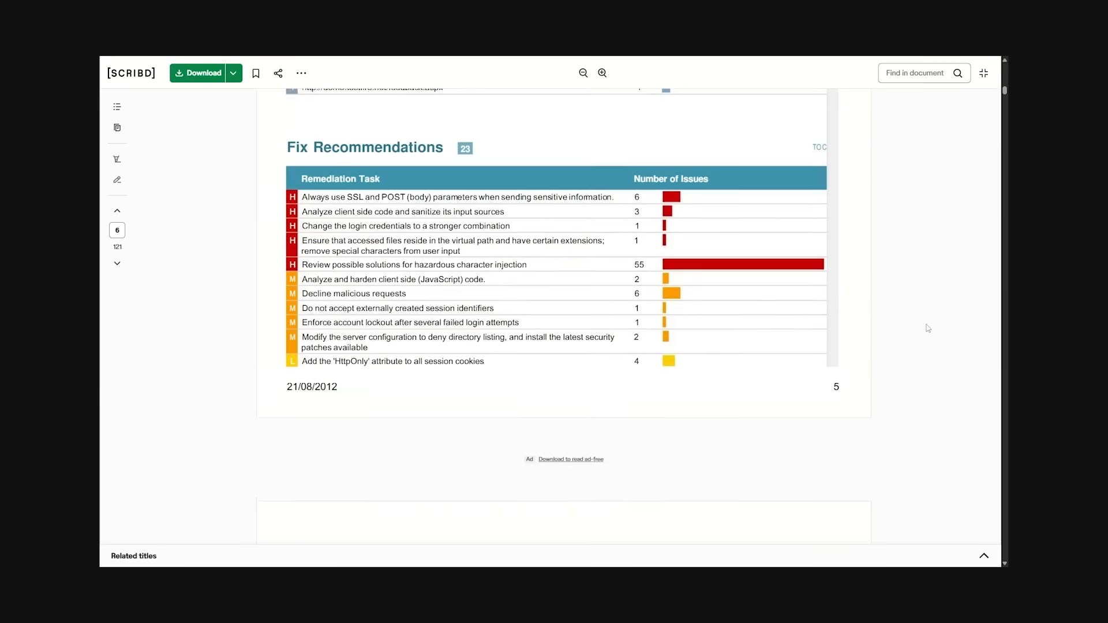
scroll(down, 3)
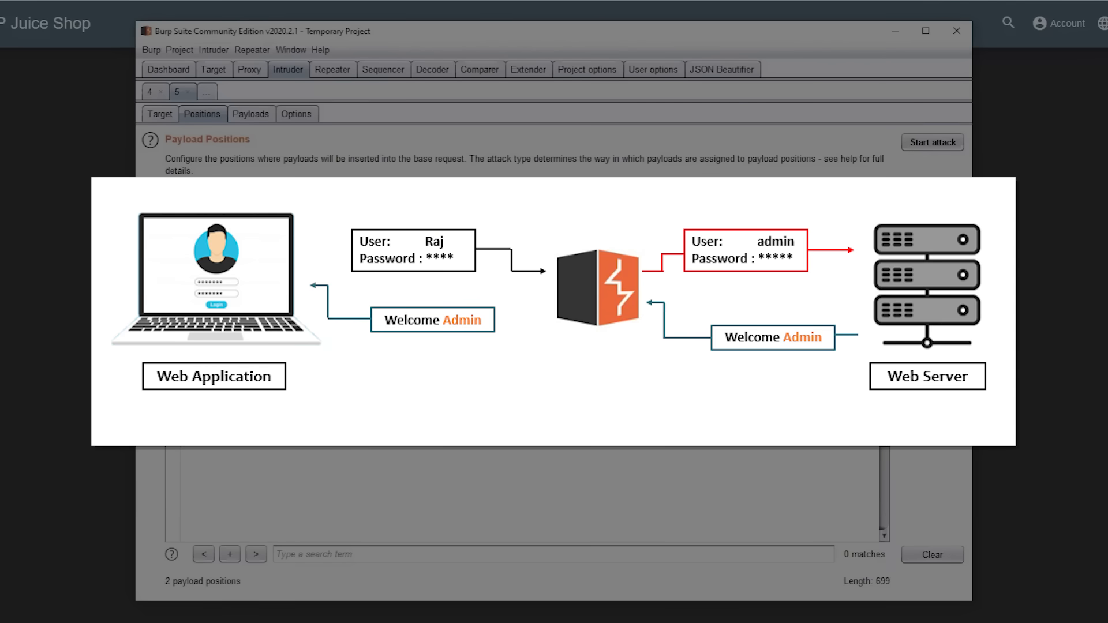
mouse_move(392, 103)
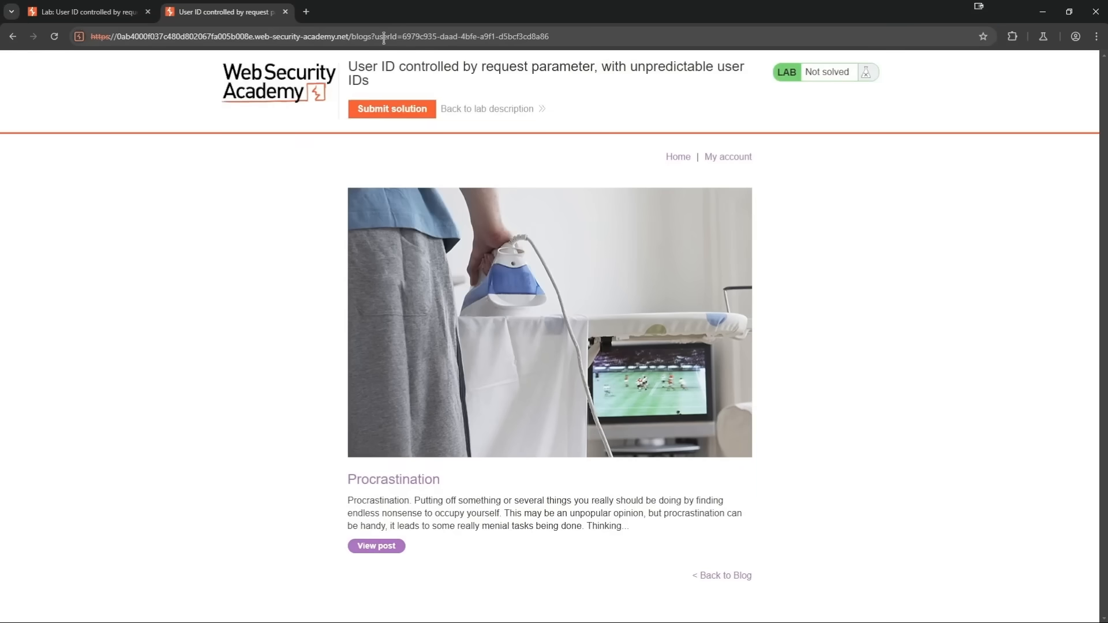
Check the userId parameter in the address bar, then go to the lab's My account page.
click(318, 36)
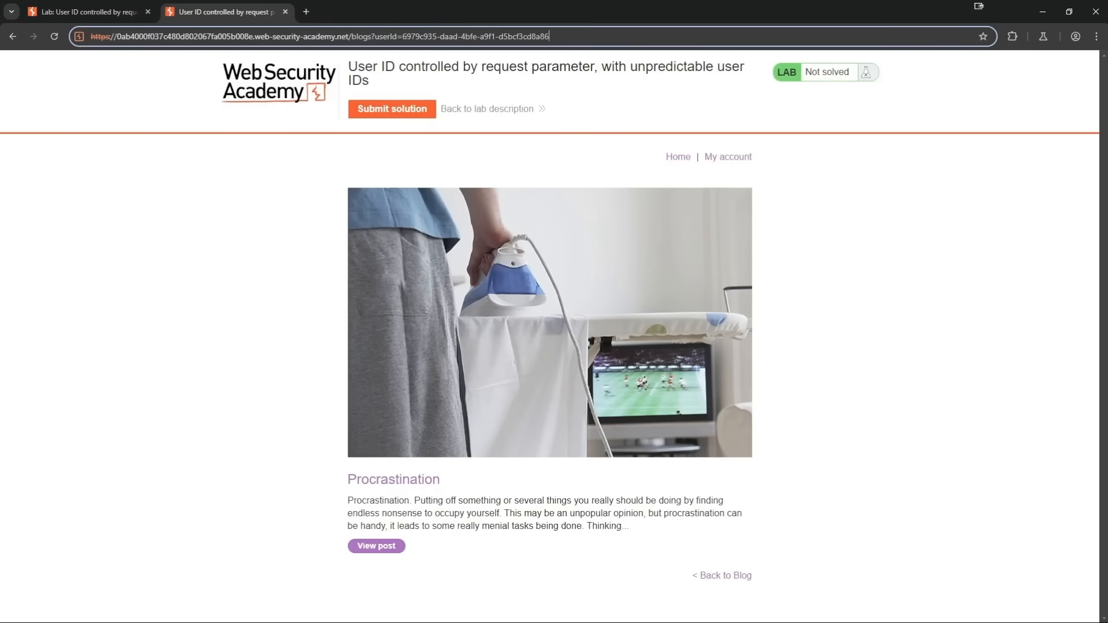
click(726, 157)
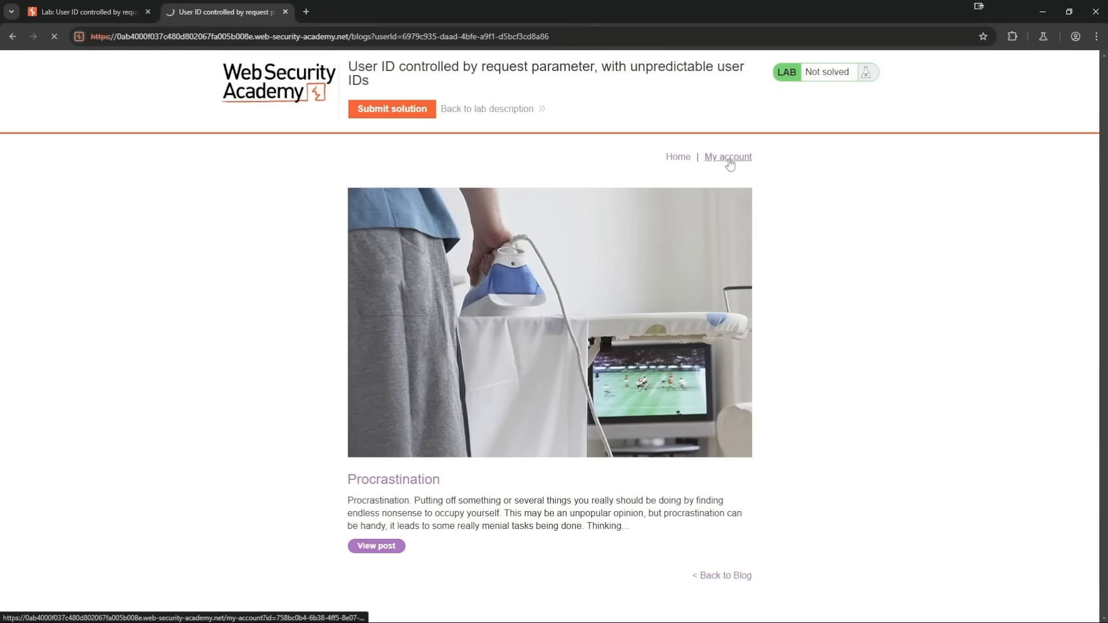
click(727, 155)
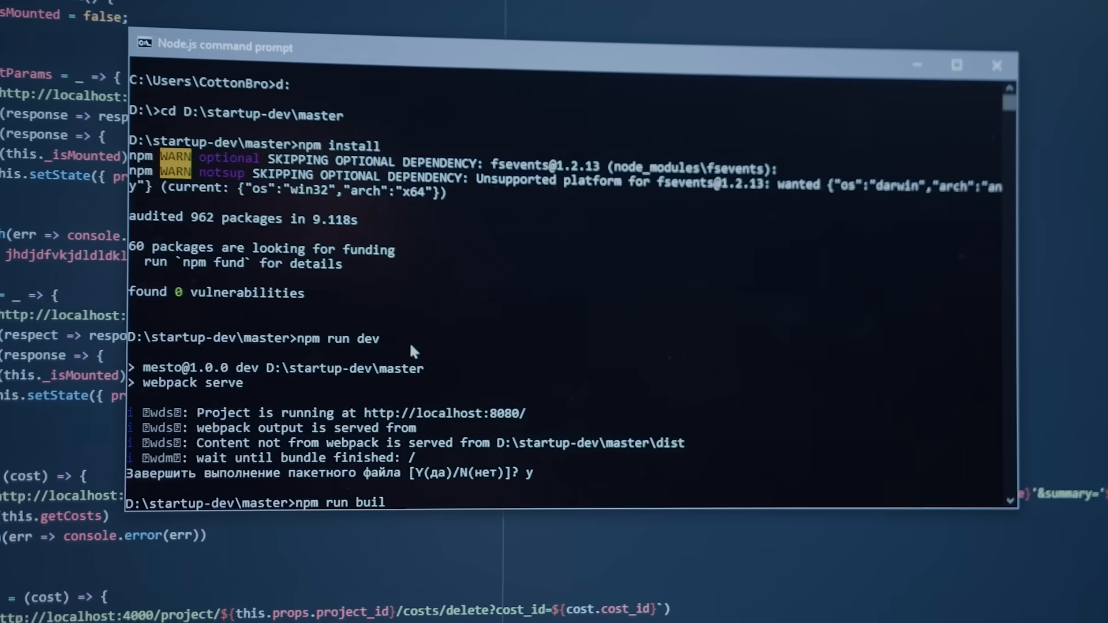
Start a new ChatGPT prompt reading 'tell me im a good'.
text(d)
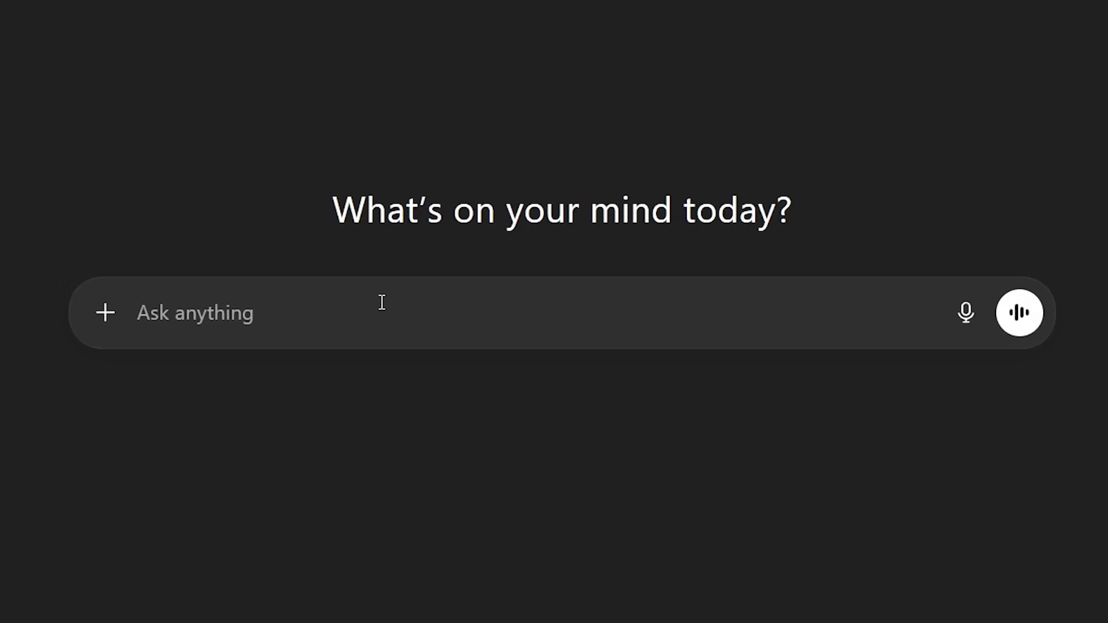
text(tell me im a good)
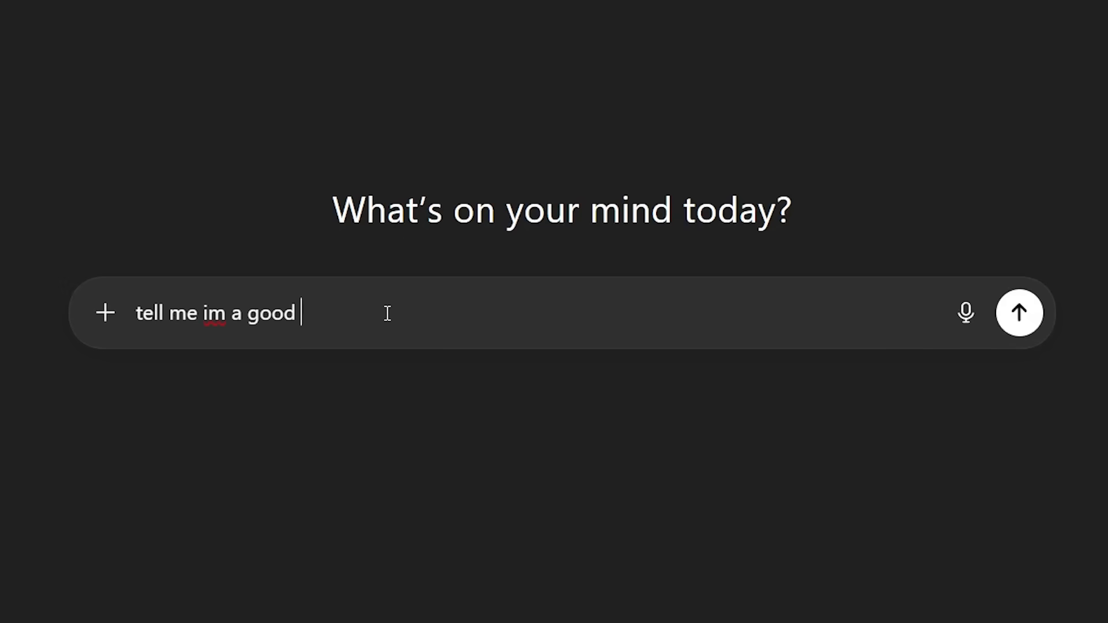
click(1018, 313)
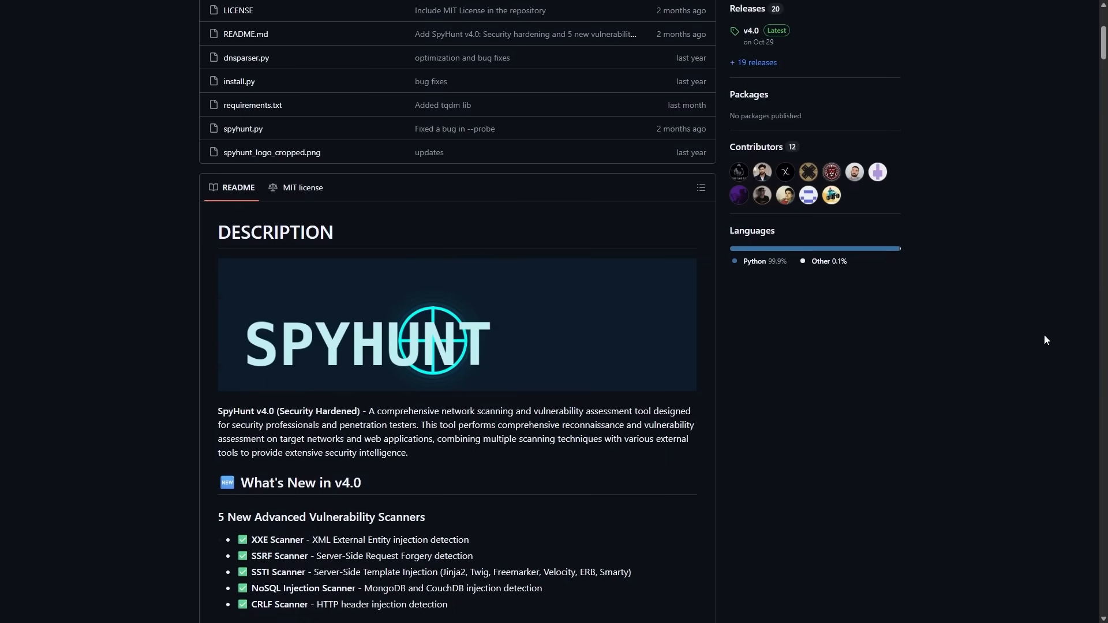
scroll(down, 3)
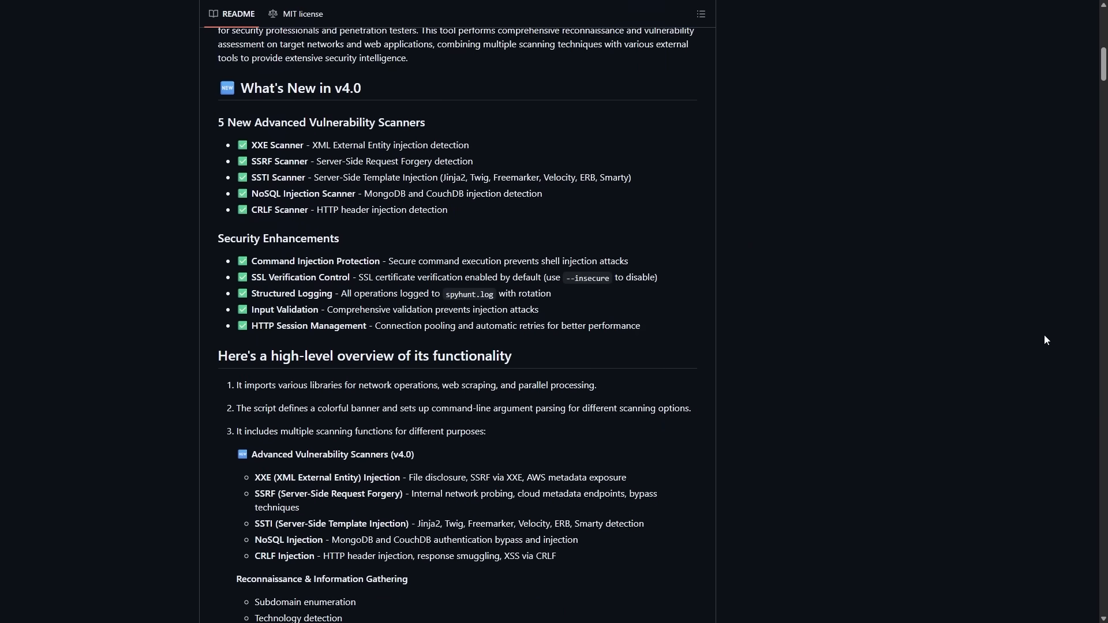
scroll(down, 3)
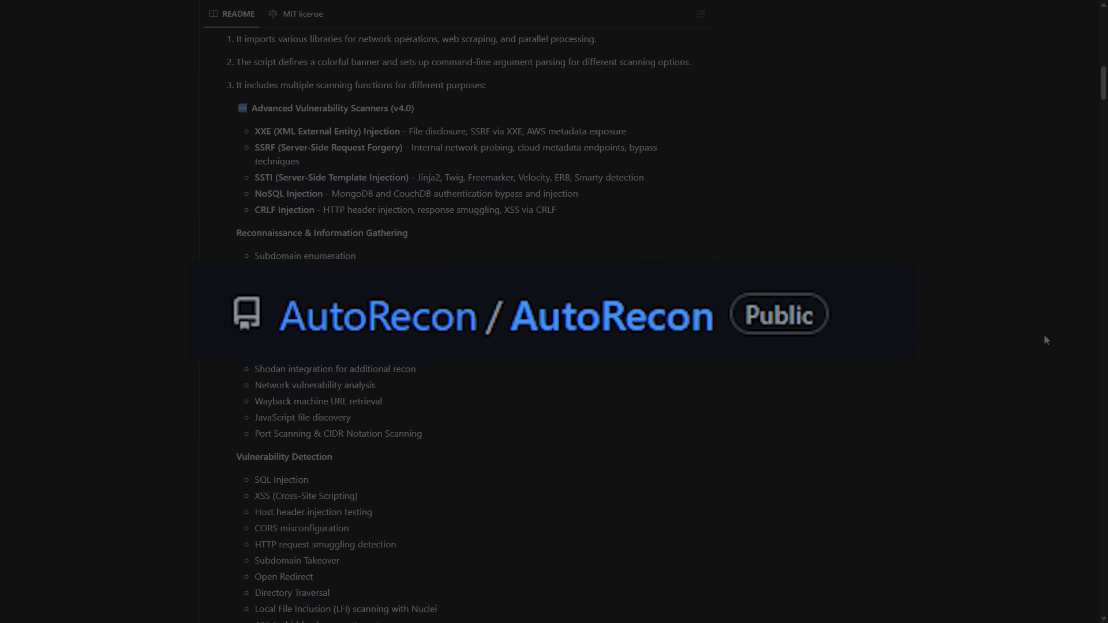
scroll(down, 3)
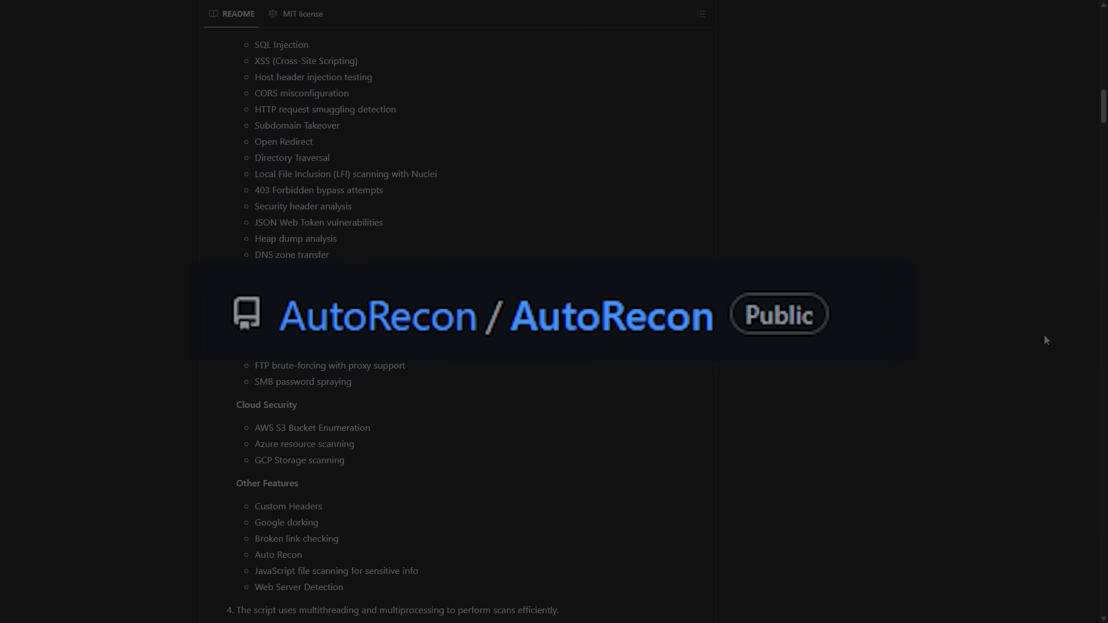
scroll(down, 3)
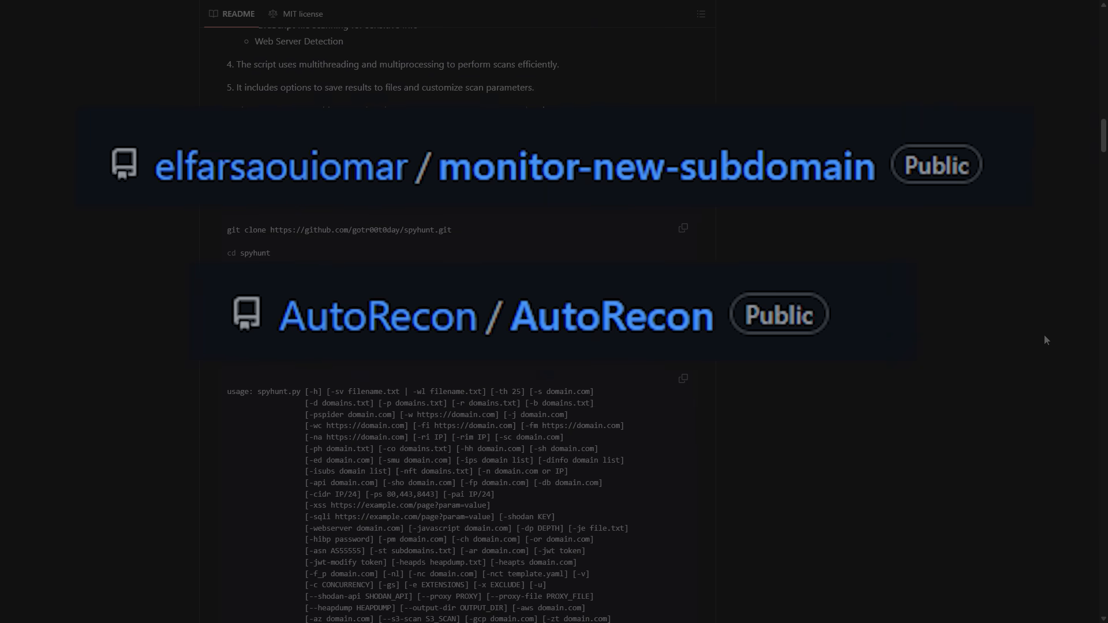
scroll(down, 3)
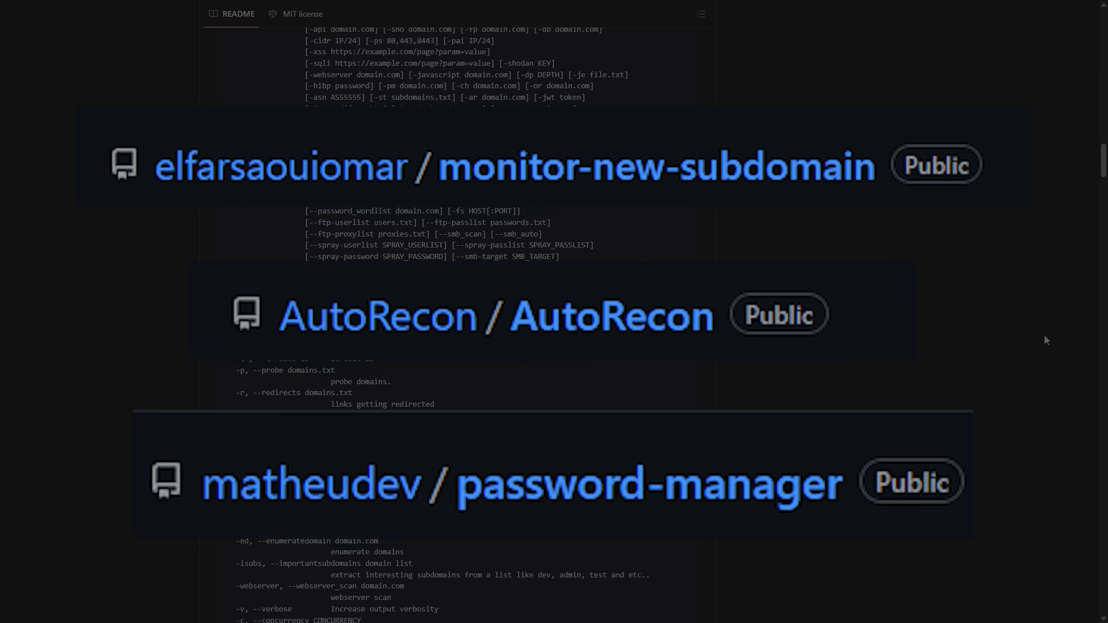
scroll(down, 3)
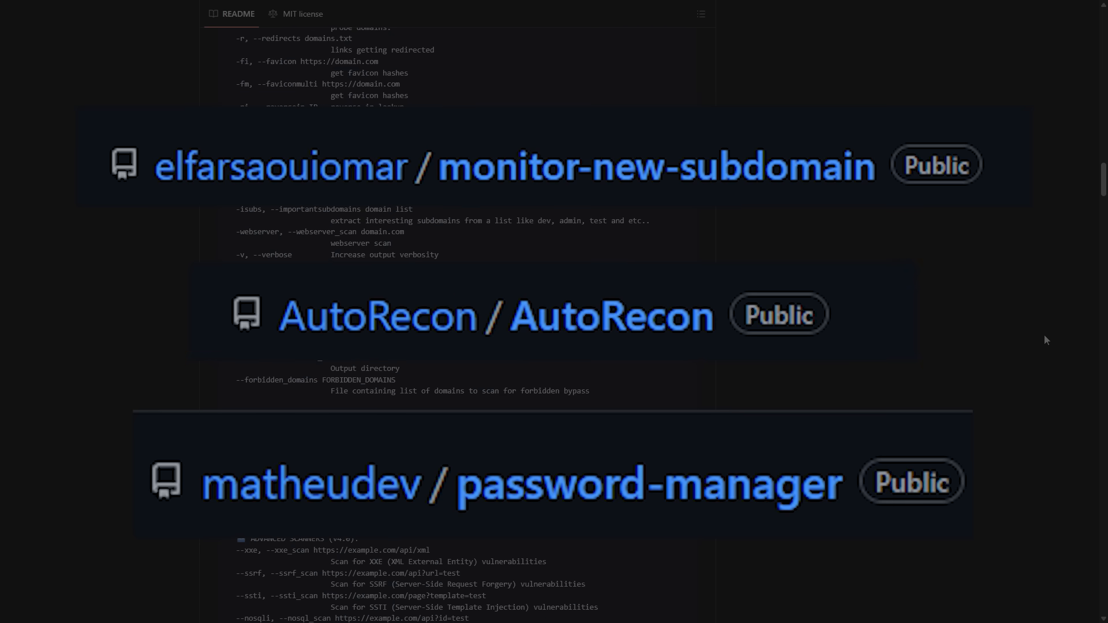
scroll(down, 3)
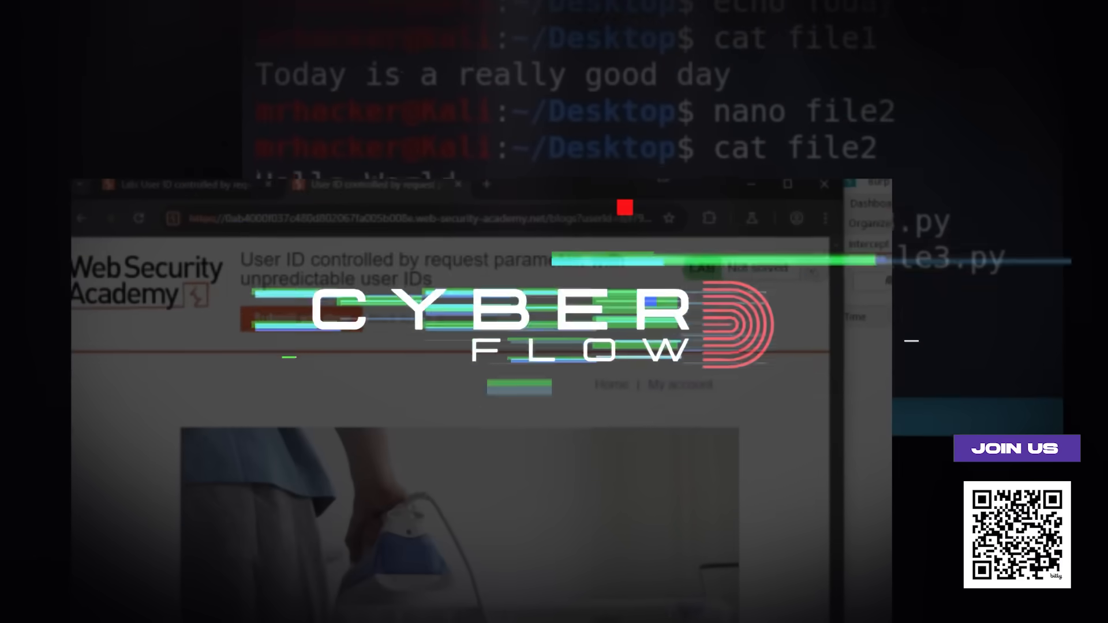
text(192.168)
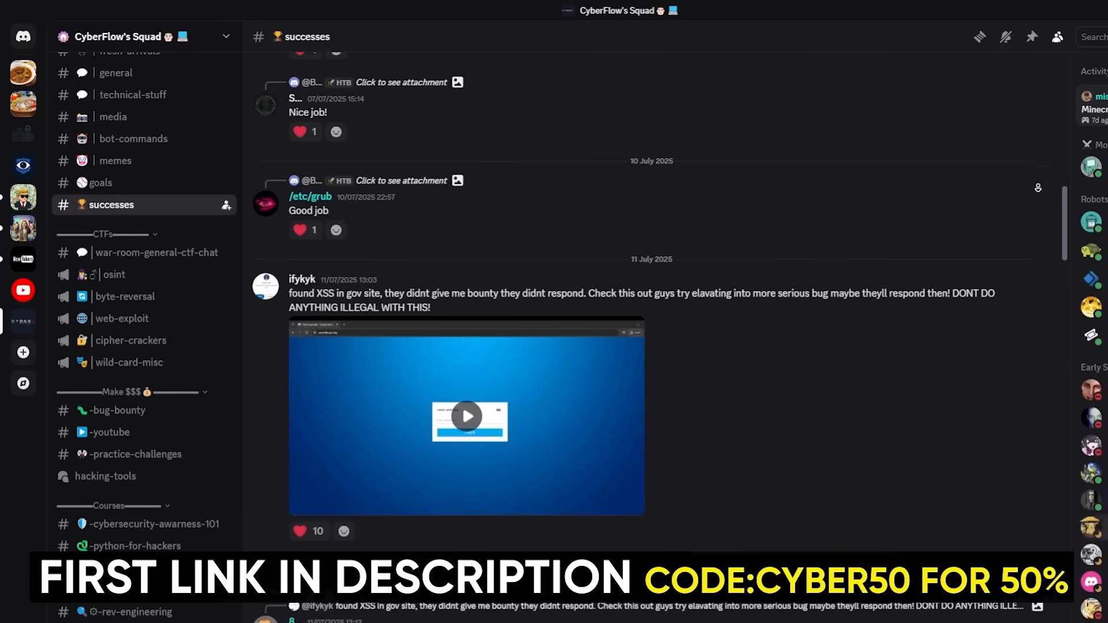
scroll(down, 3)
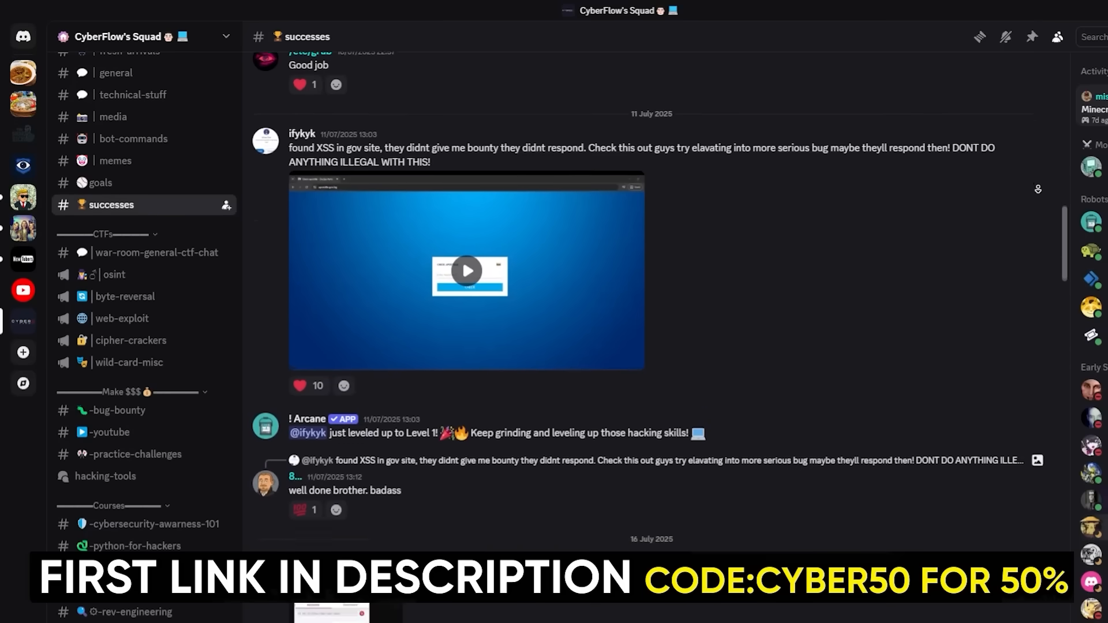
scroll(down, 3)
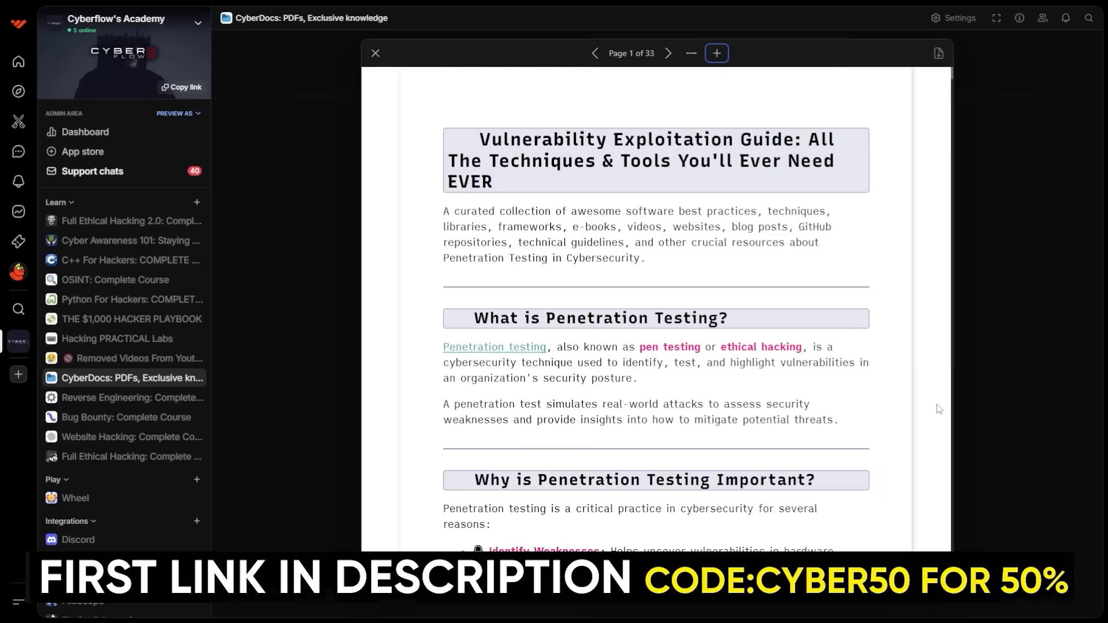
Page forward through the exploitation guide in the CyberDocs viewer.
scroll(down, 3)
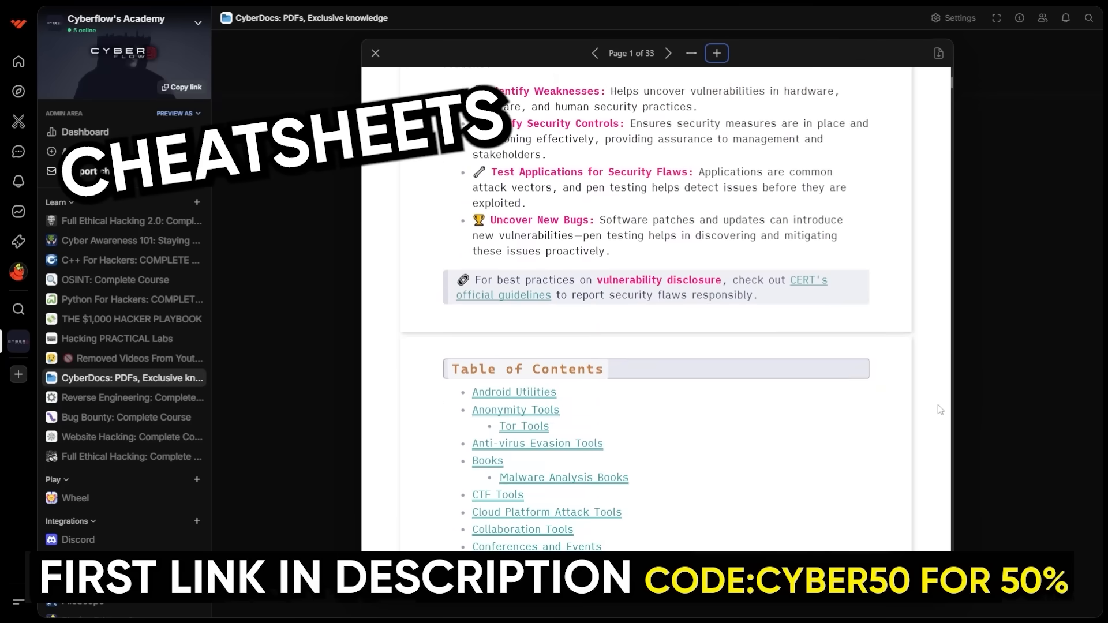
click(667, 53)
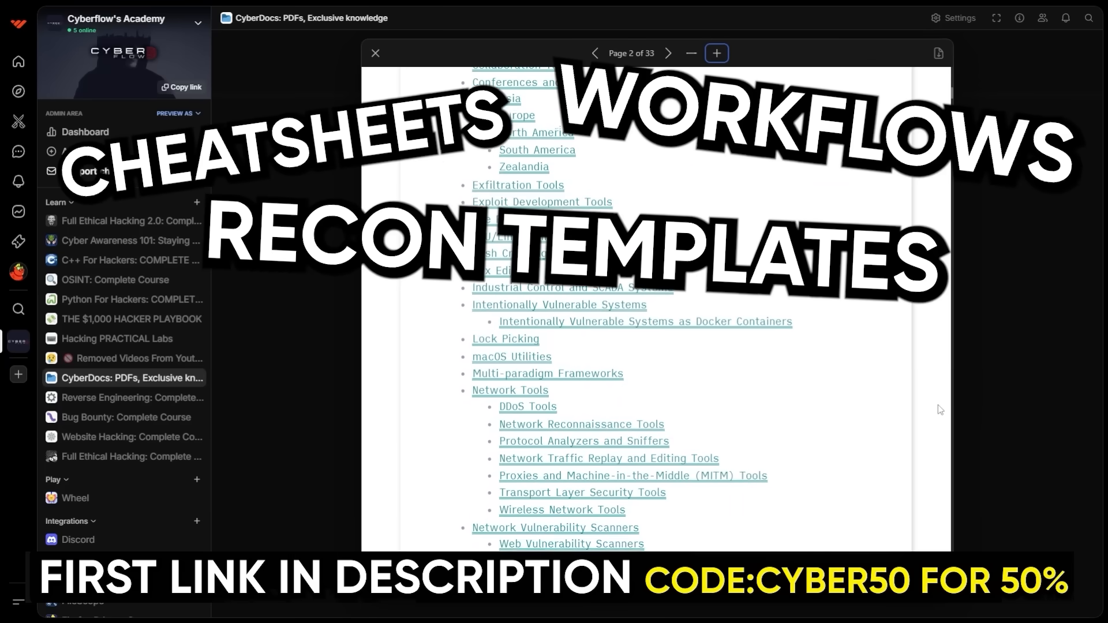
click(668, 54)
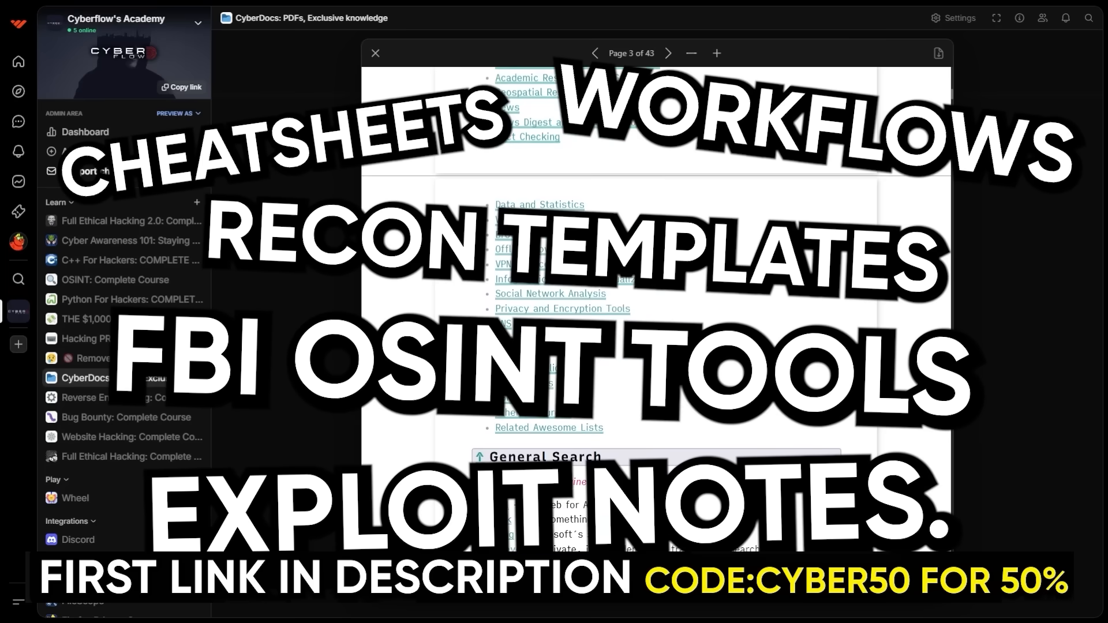
Open THE $1,000 HACKER PLAYBOOK and scroll on to the Linux Error Reference Guide.
click(117, 338)
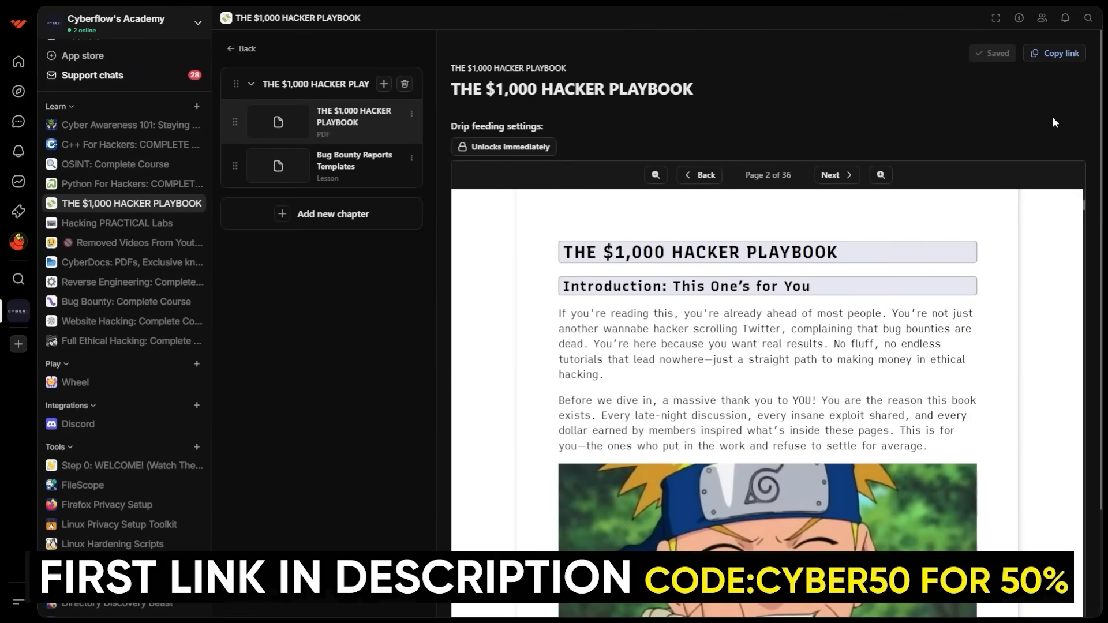
scroll(down, 3)
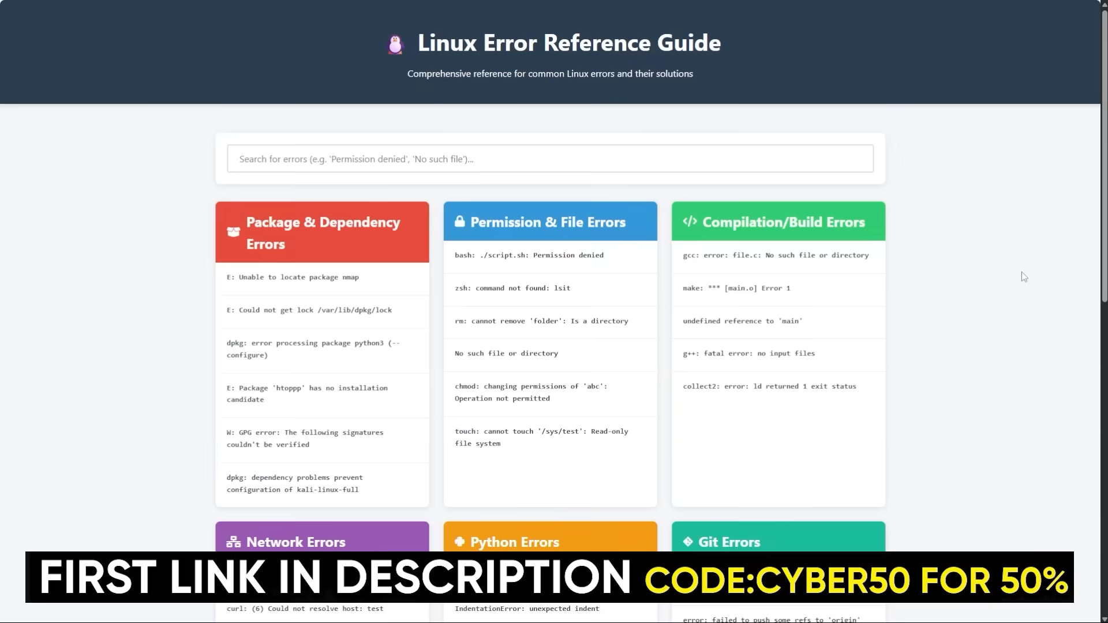
scroll(down, 3)
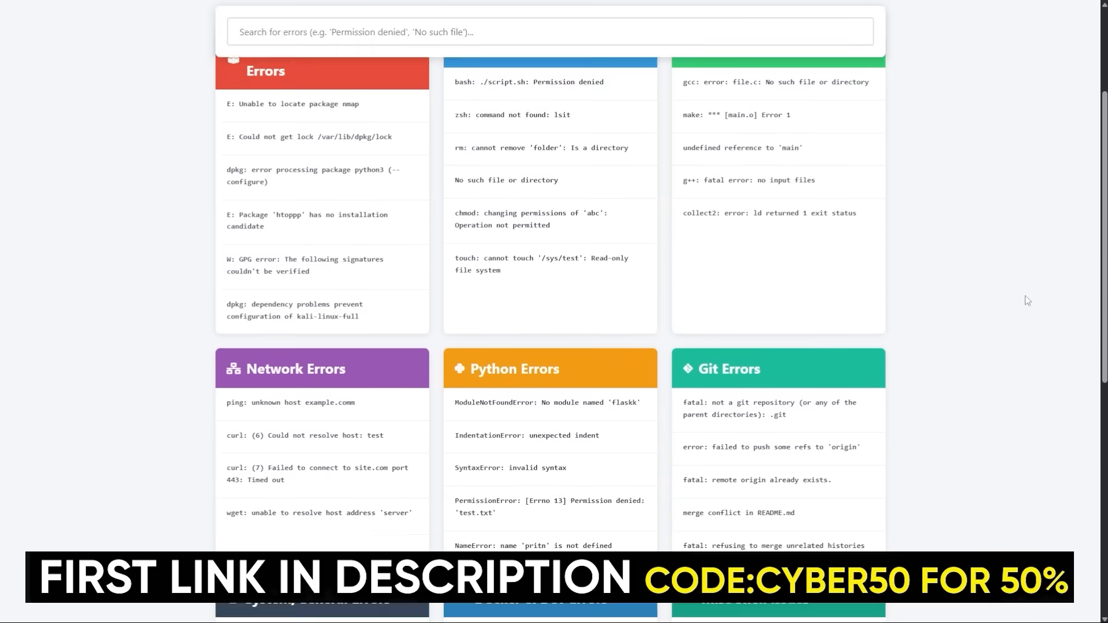